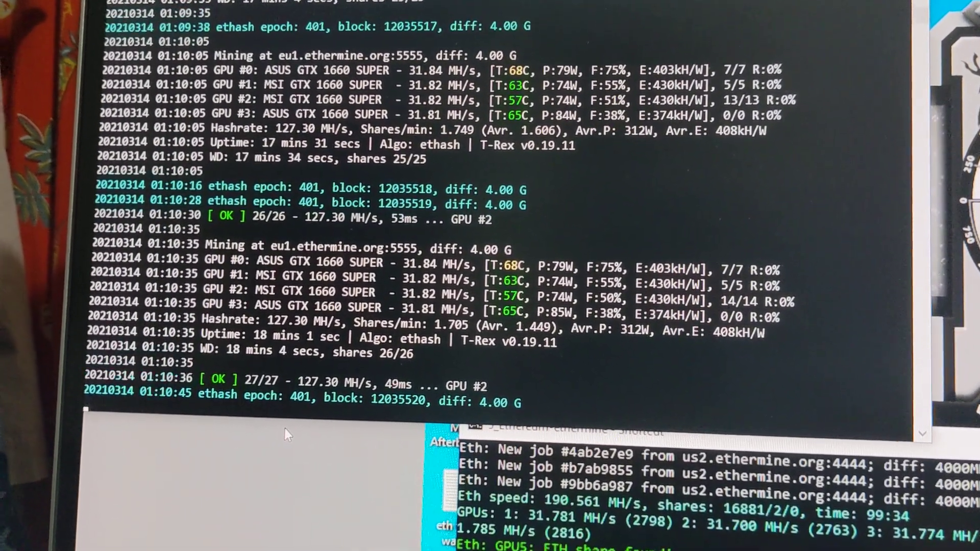
{"action": "scroll", "scroll_direction": "down", "scroll_amount": 3}
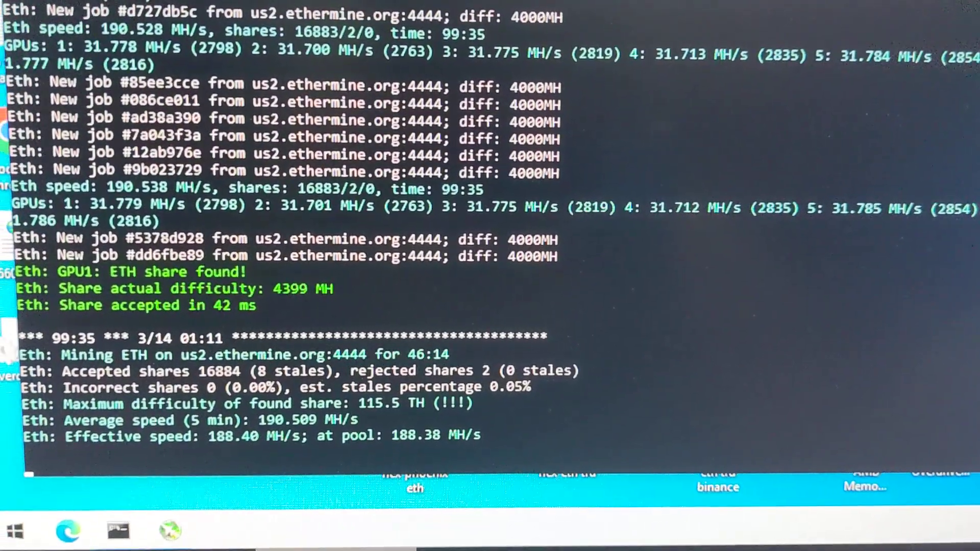
{"action": "scroll", "scroll_direction": "down", "scroll_amount": 3}
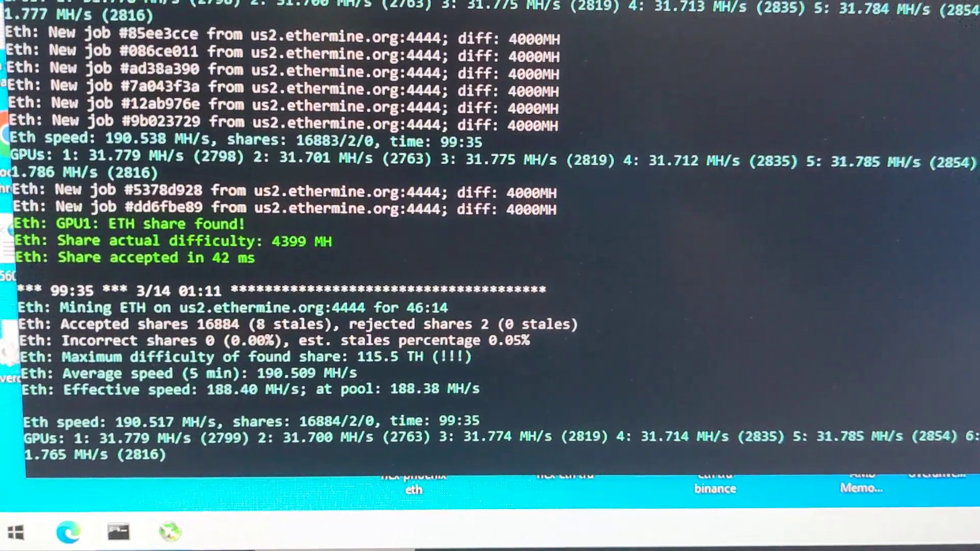
{"action": "scroll", "scroll_direction": "down", "scroll_amount": 3}
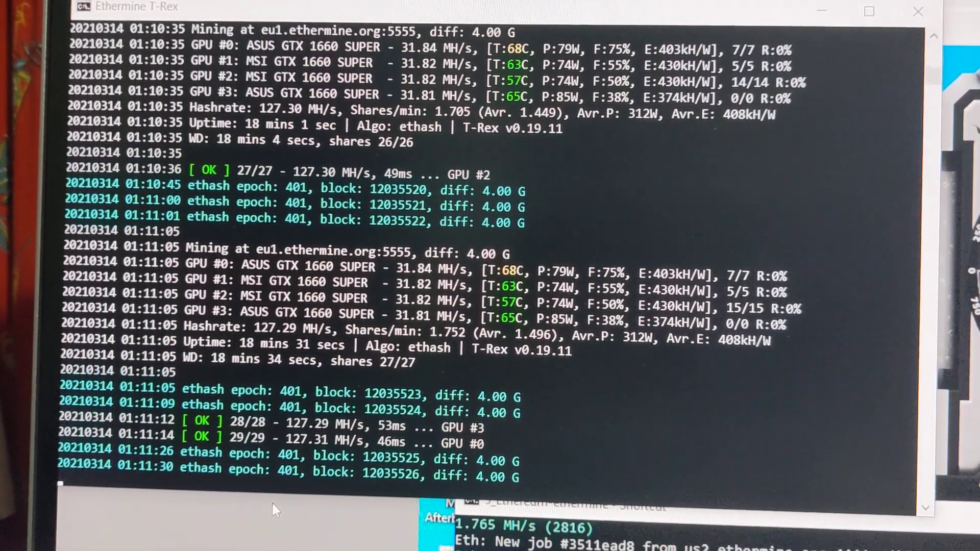
{"action": "scroll", "scroll_direction": "down", "scroll_amount": 3}
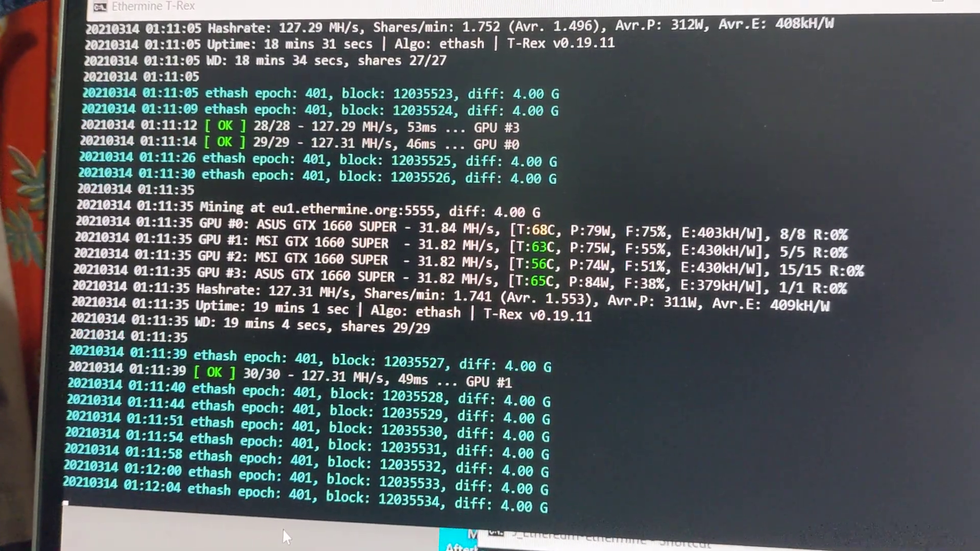
{"action": "scroll", "scroll_direction": "down", "scroll_amount": 3}
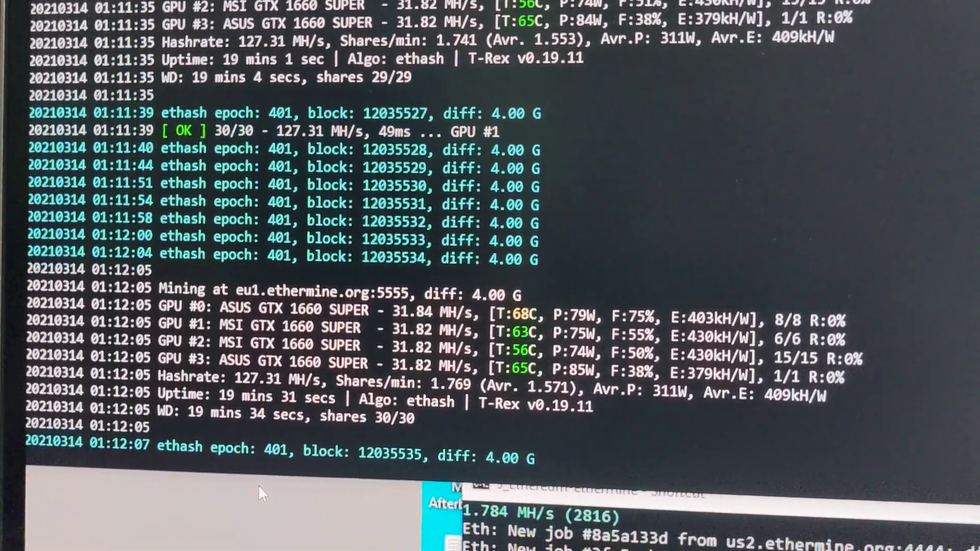
{"action": "scroll", "scroll_direction": "down", "scroll_amount": 3}
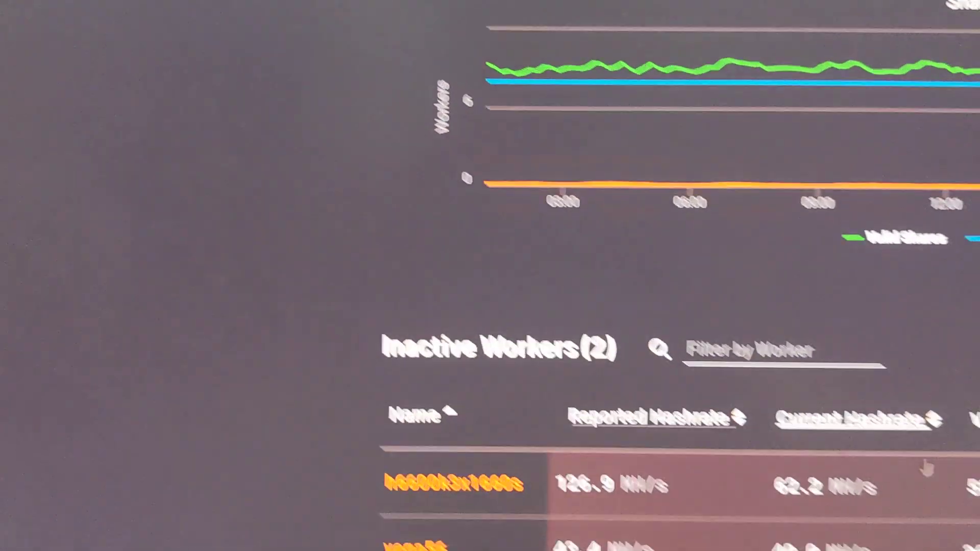
{"action": "scroll", "scroll_direction": "down", "scroll_amount": 3}
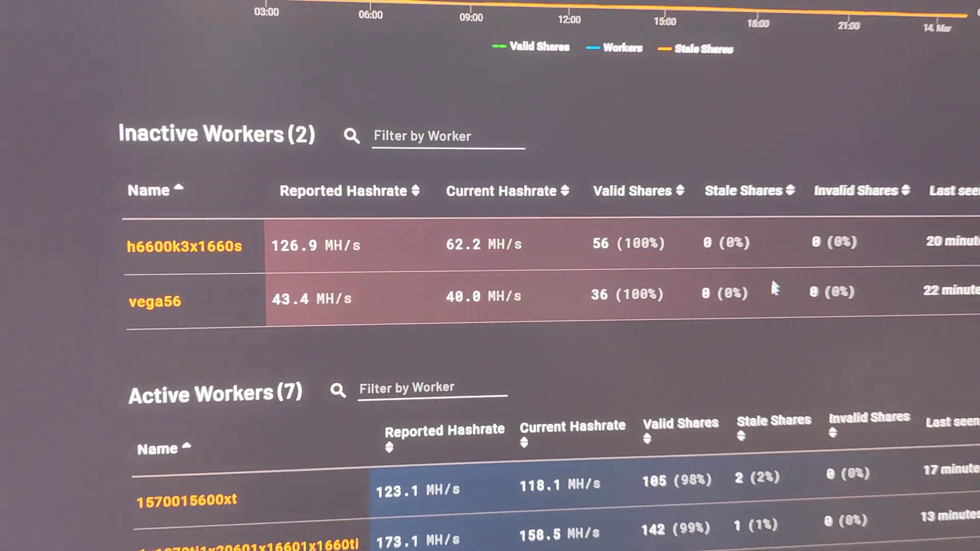
{"action": "scroll", "scroll_direction": "down", "scroll_amount": 3}
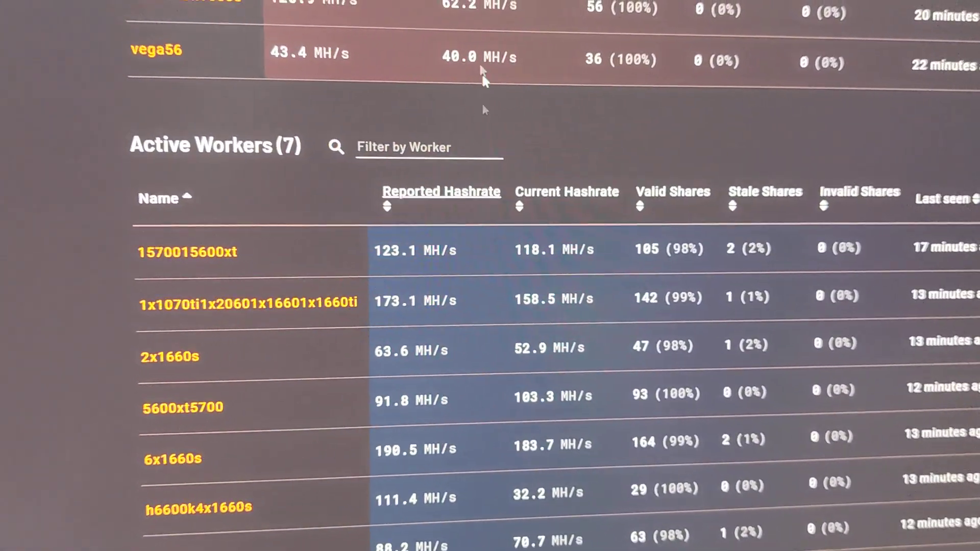
{"action": "scroll", "scroll_direction": "down", "scroll_amount": 3}
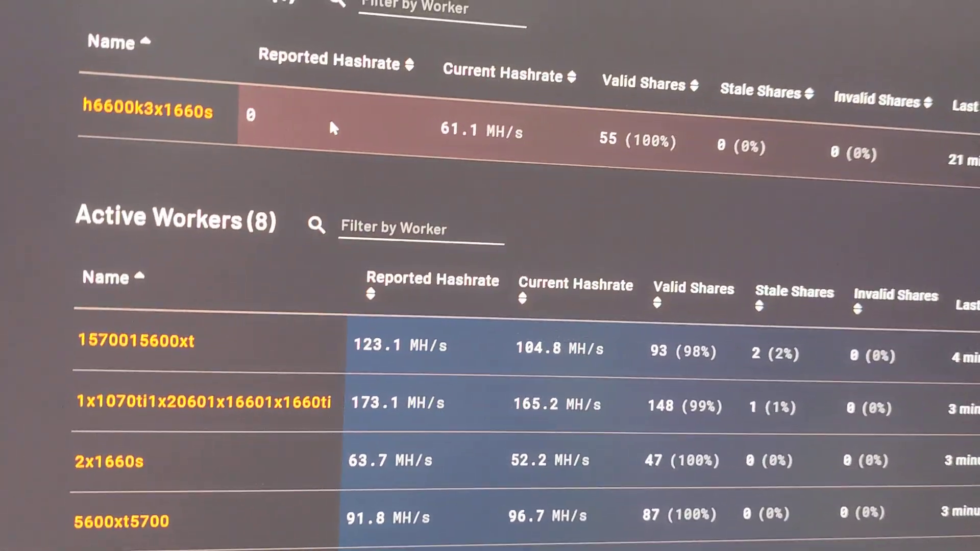
{"action": "scroll", "scroll_direction": "down", "scroll_amount": 3}
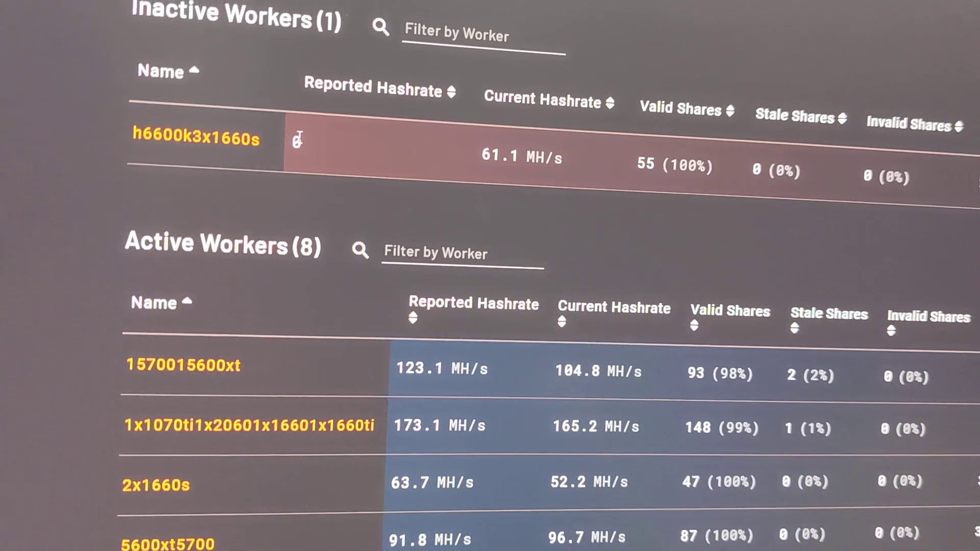
{"action": "scroll", "scroll_direction": "down", "scroll_amount": 3}
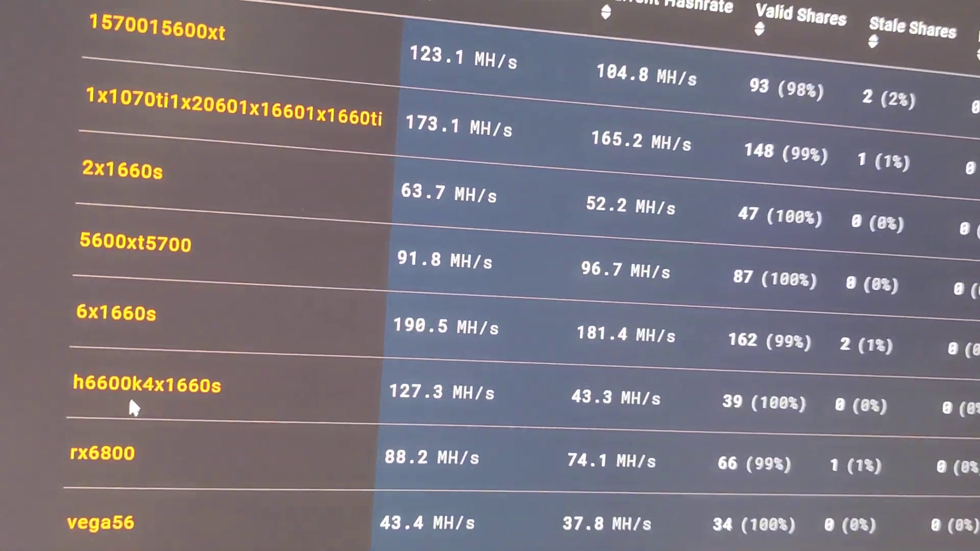
{"action": "scroll", "scroll_direction": "down", "scroll_amount": 3}
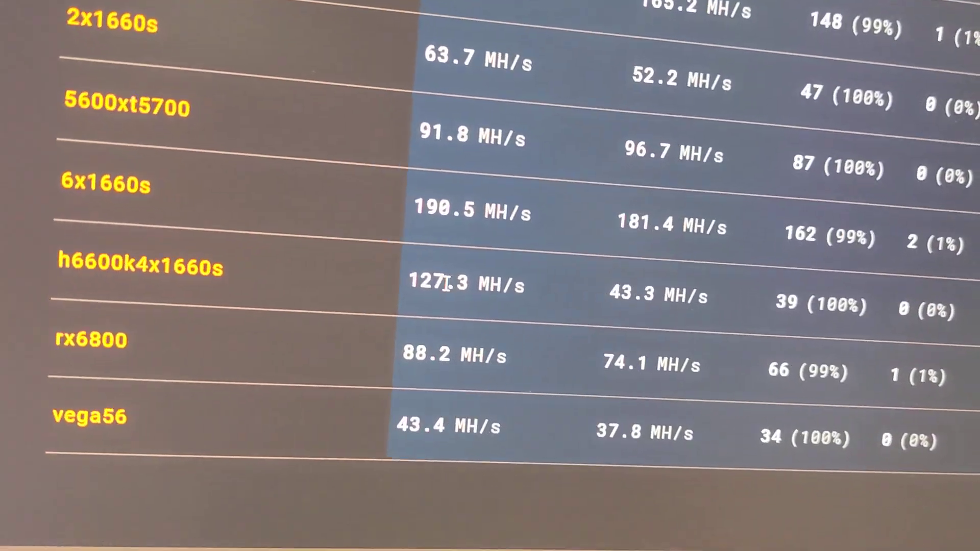
{"action": "scroll", "scroll_direction": "up", "scroll_amount": 3}
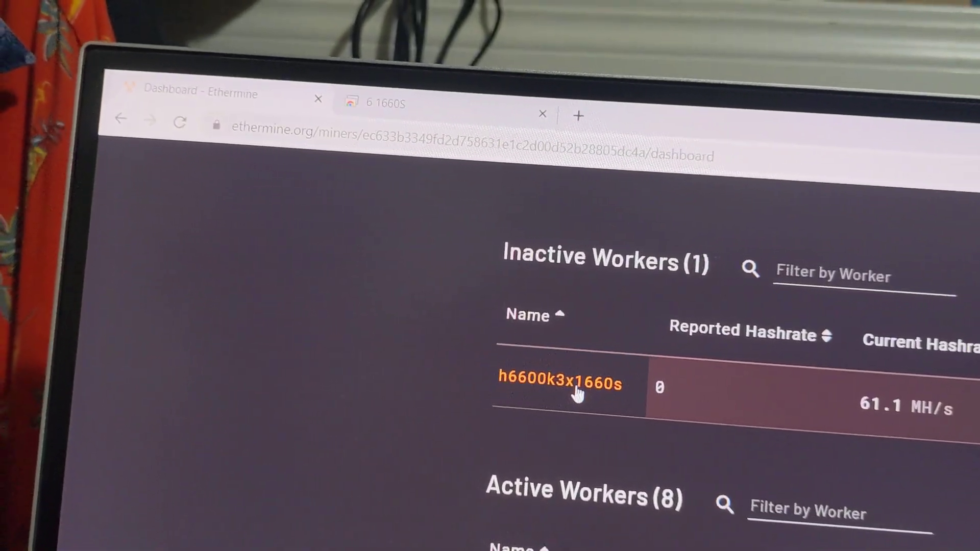
{"action": "scroll", "scroll_direction": "down", "scroll_amount": 3}
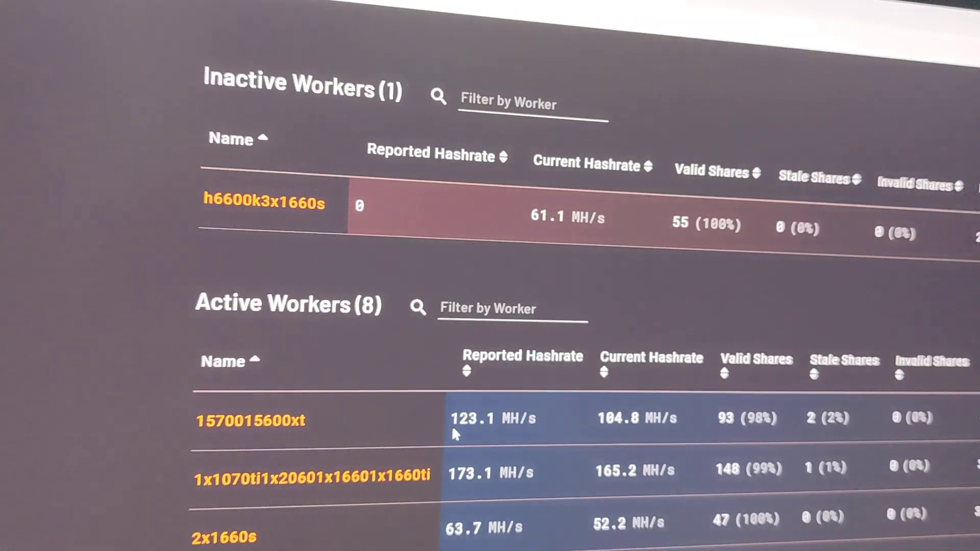
{"action": "scroll", "scroll_direction": "down", "scroll_amount": 3}
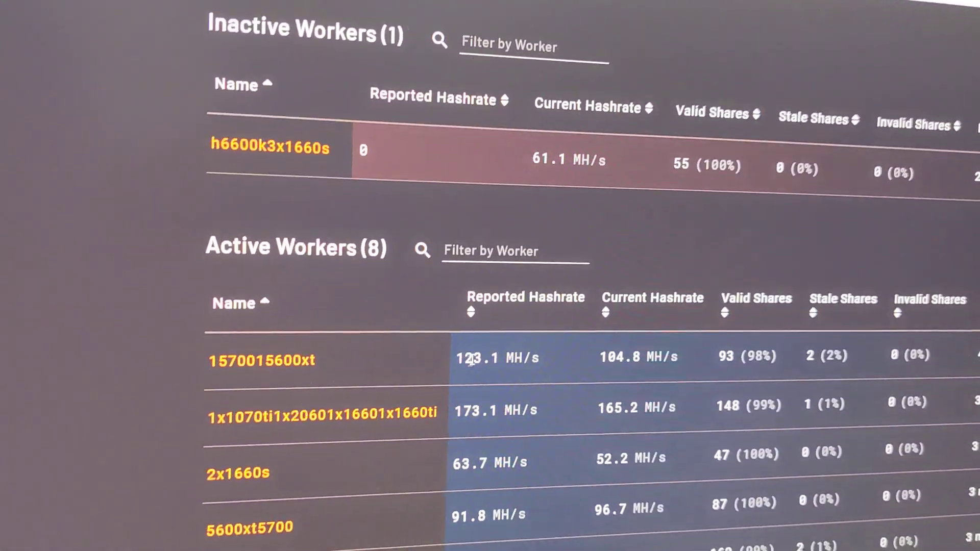